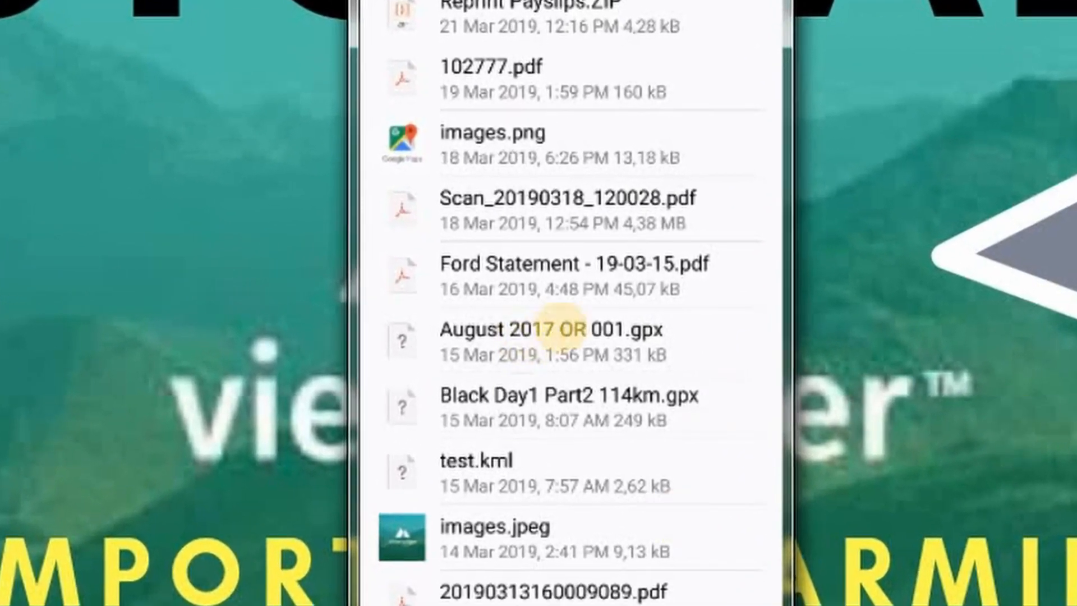
Open August 2017 OR 001.gpx with ViewRanger GPS, just this time, so it offers the import.
{"action": "left_click", "coordinate": [563, 341]}
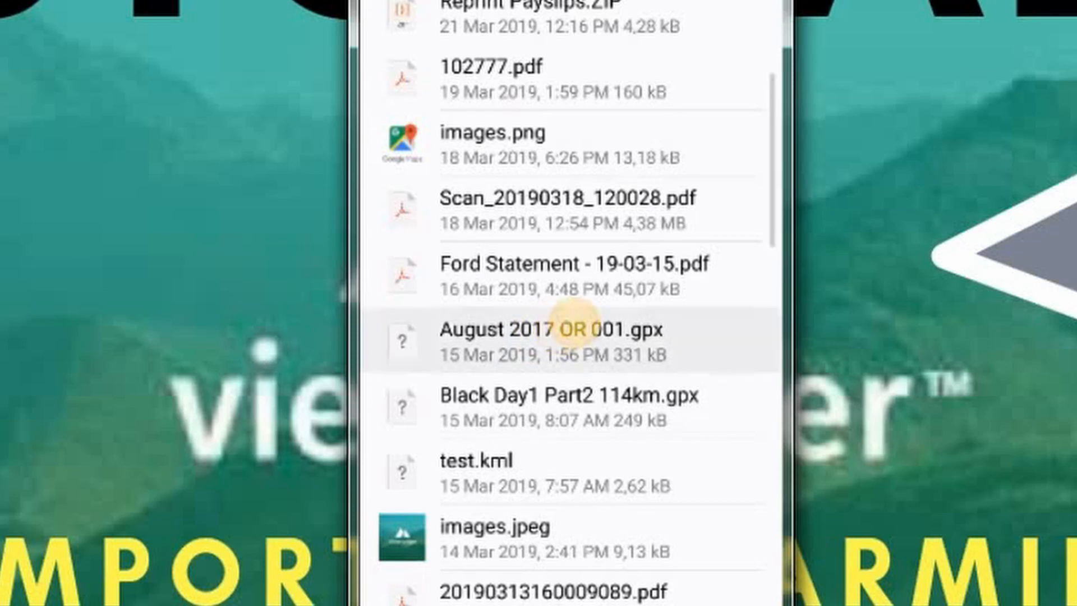
{"action": "left_click", "coordinate": [553, 340]}
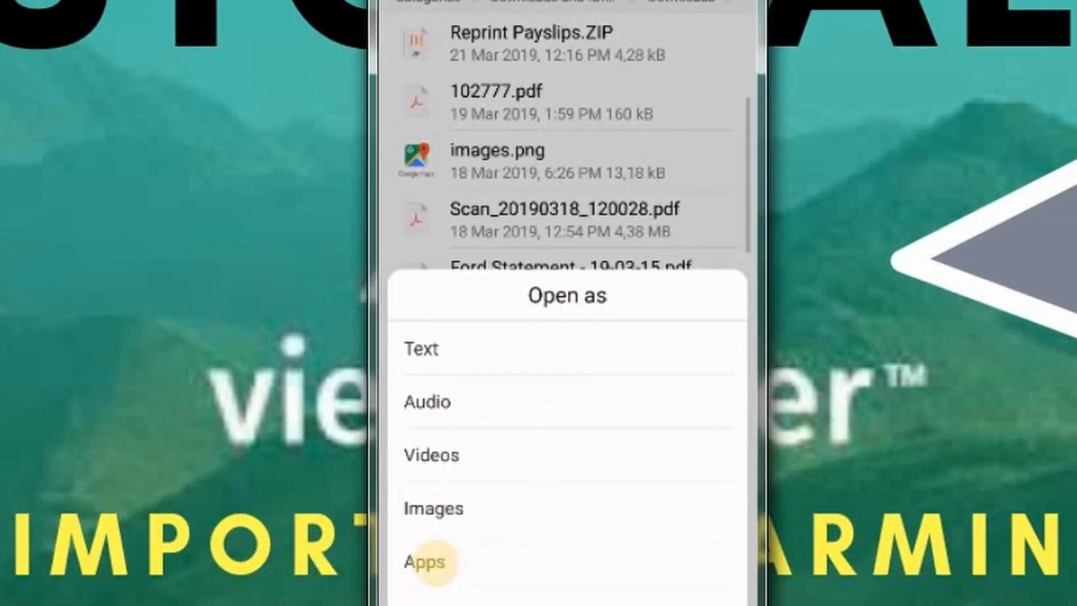
{"action": "left_click", "coordinate": [425, 560]}
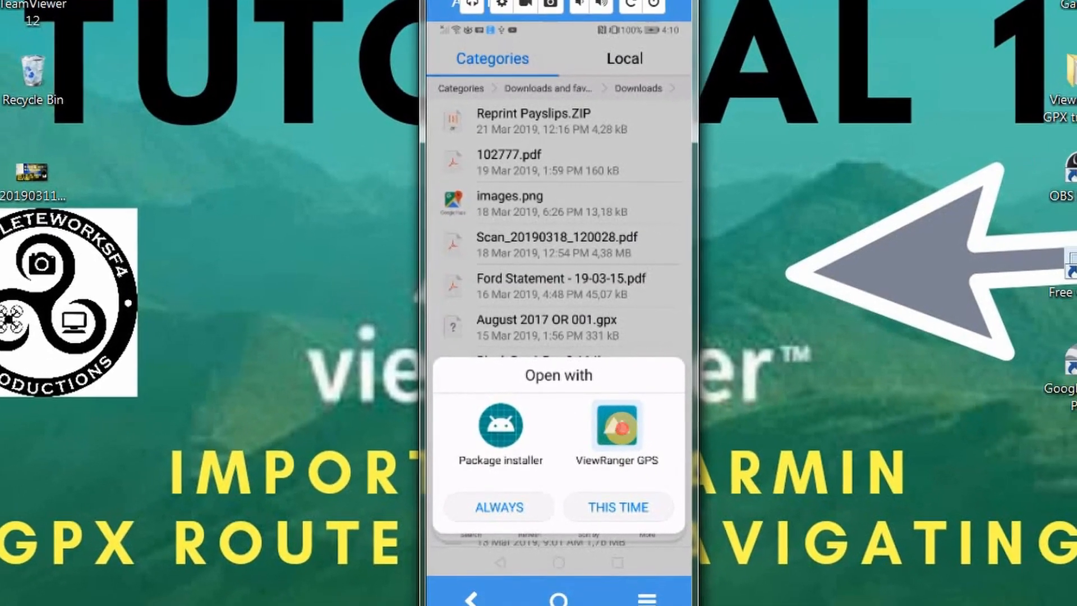
{"action": "left_click", "coordinate": [615, 507]}
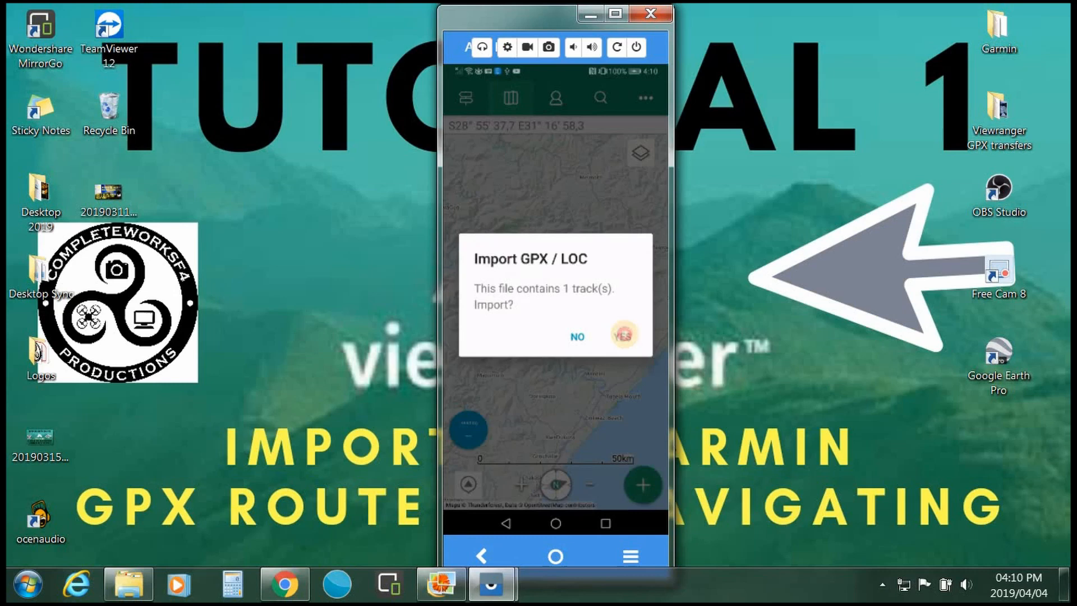
Confirm the GPX import, dismiss the completion message and go to the profile page.
{"action": "left_click", "coordinate": [622, 335]}
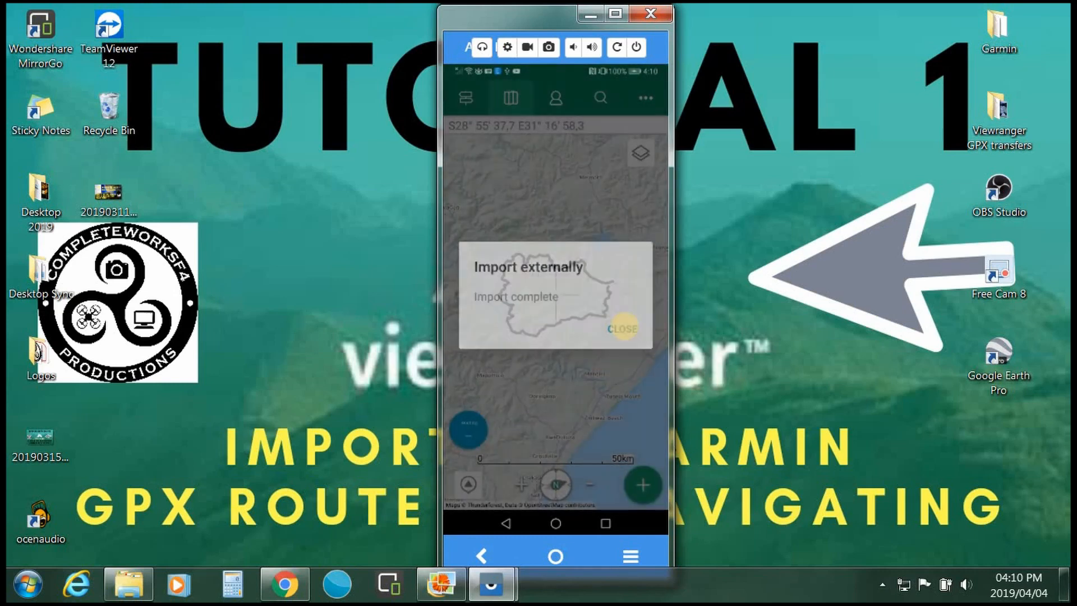
{"action": "left_click", "coordinate": [620, 329]}
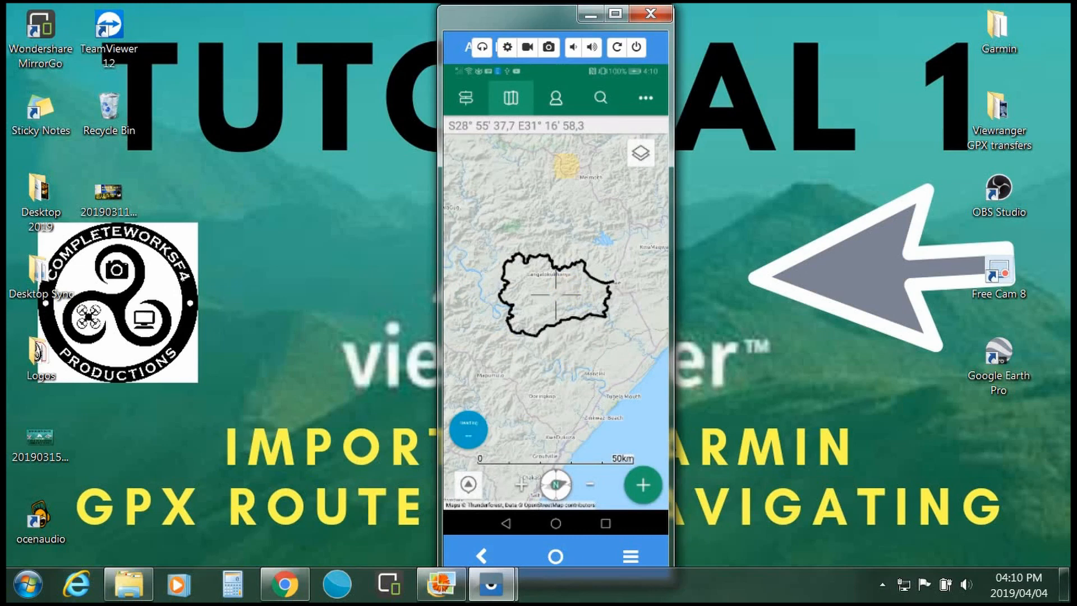
{"action": "left_click", "coordinate": [554, 97]}
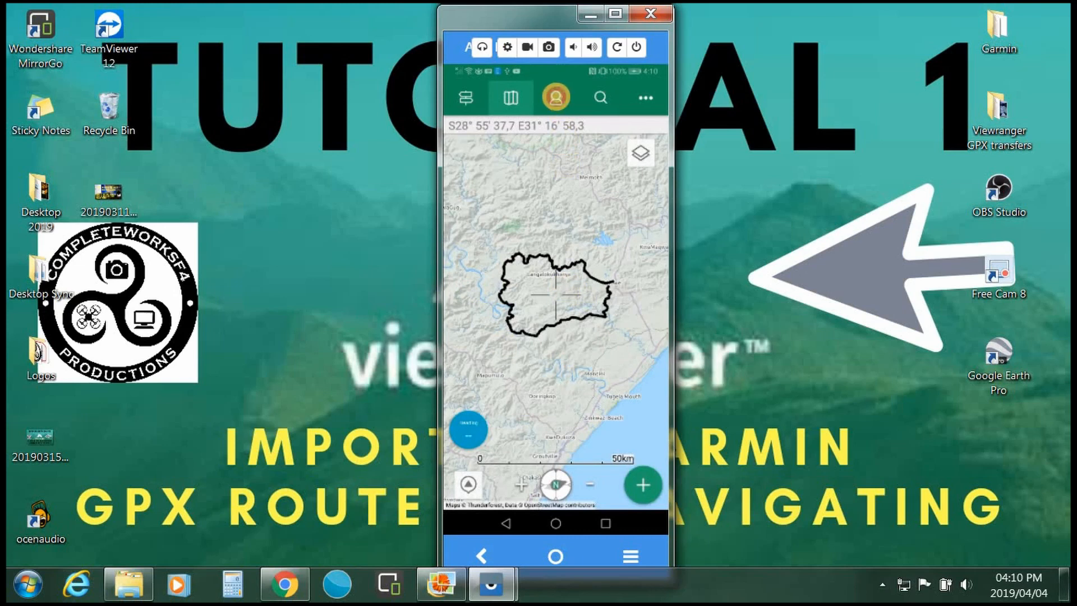
{"action": "left_click", "coordinate": [554, 96]}
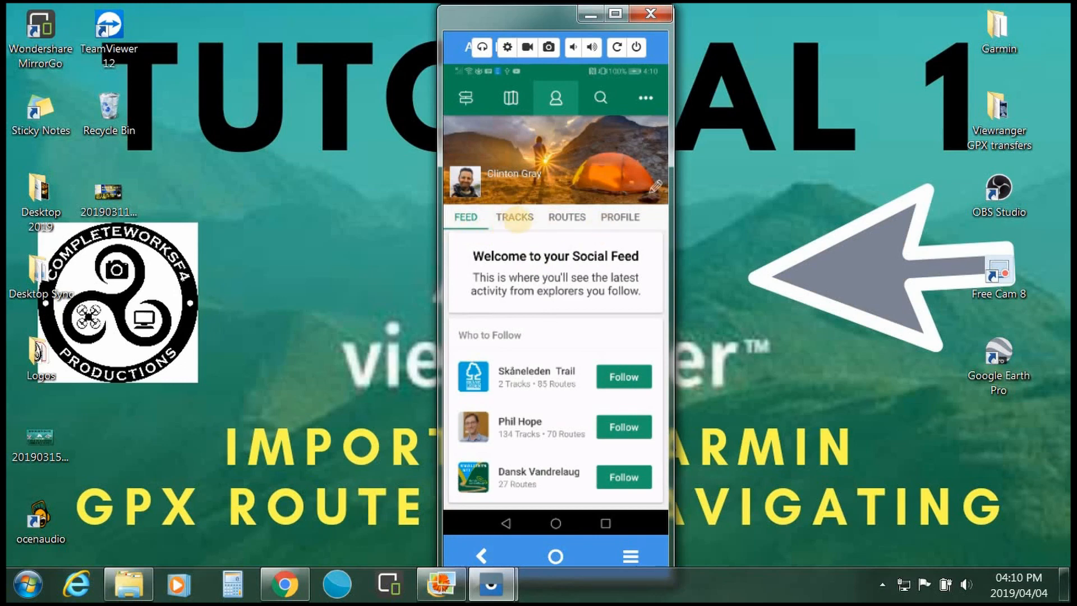
Open August 2017 OR 001 from the tracks list, check its graphs, then scroll the summary down to Options.
{"action": "left_click", "coordinate": [514, 216]}
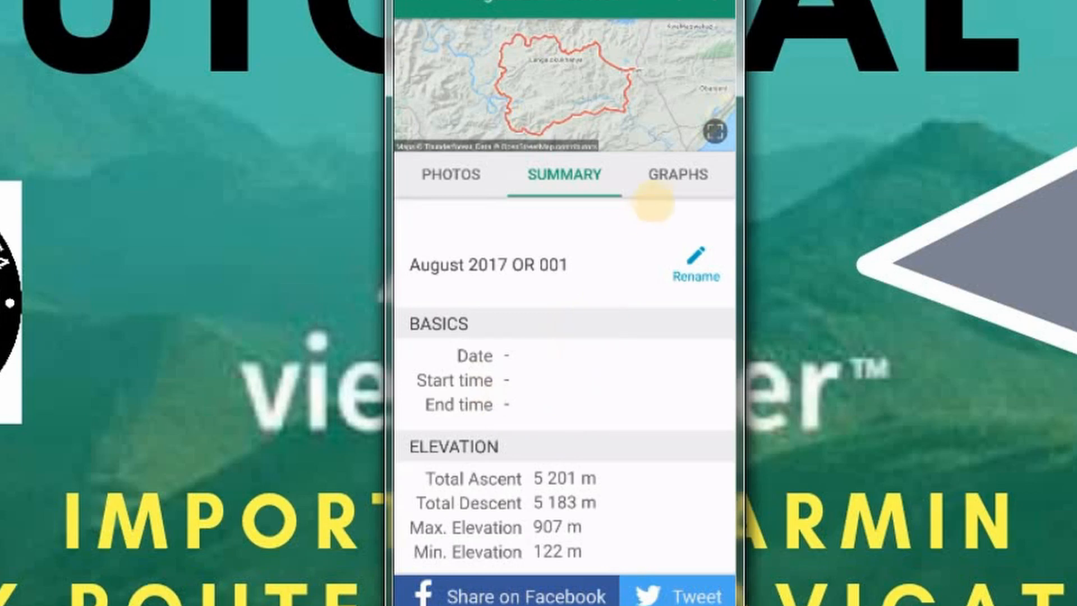
{"action": "left_click", "coordinate": [675, 175]}
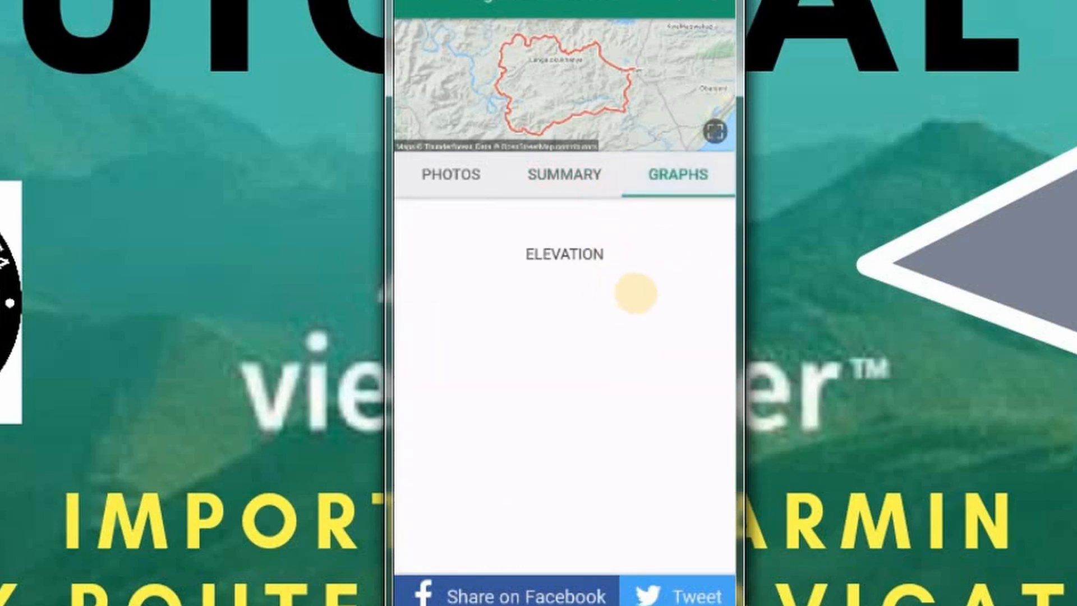
{"action": "left_click", "coordinate": [563, 174]}
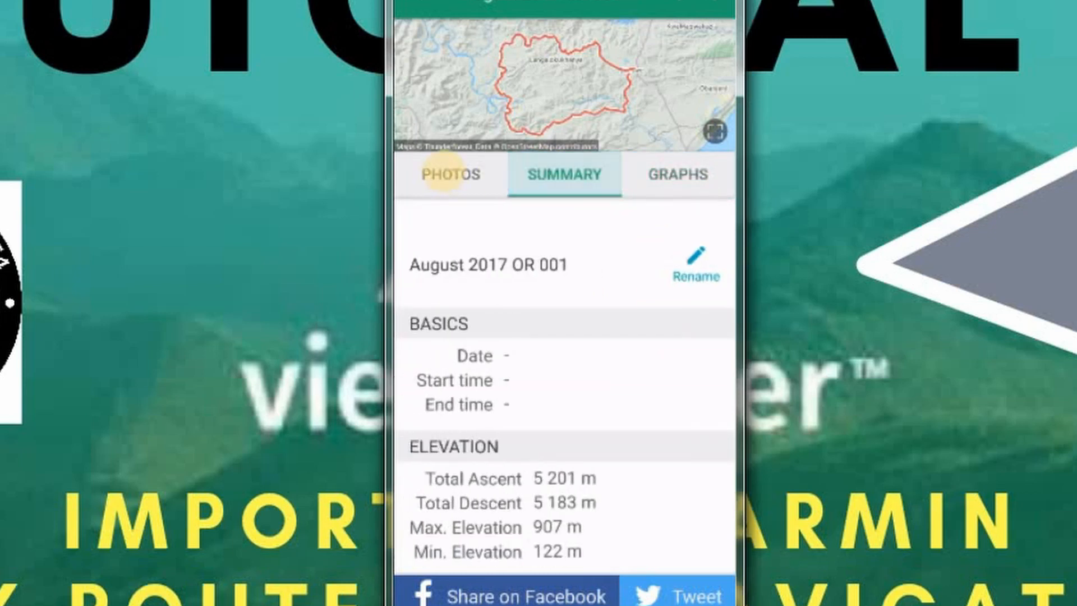
{"action": "scroll", "scroll_direction": "down", "scroll_amount": 3}
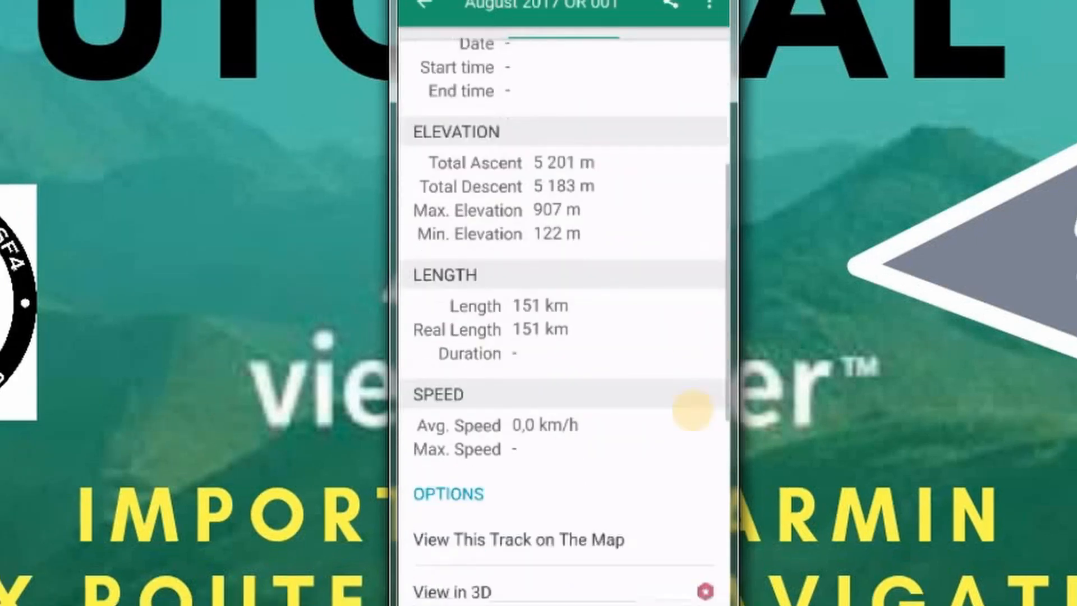
{"action": "scroll", "scroll_direction": "down", "scroll_amount": 3}
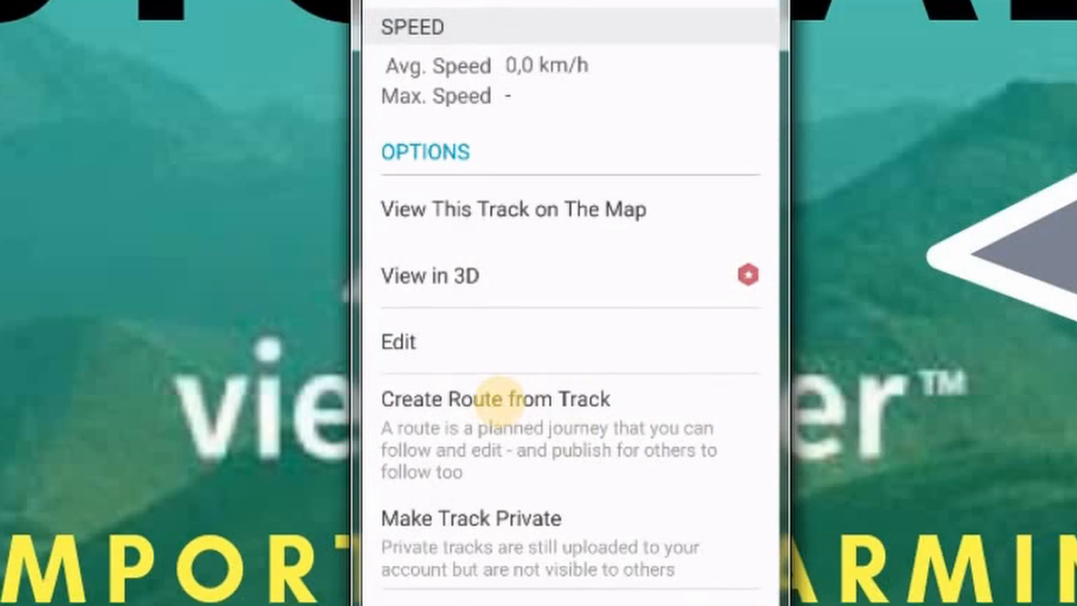
Create a route from the track with tolerance 10 and view the resulting 150 km route.
{"action": "left_click", "coordinate": [497, 399]}
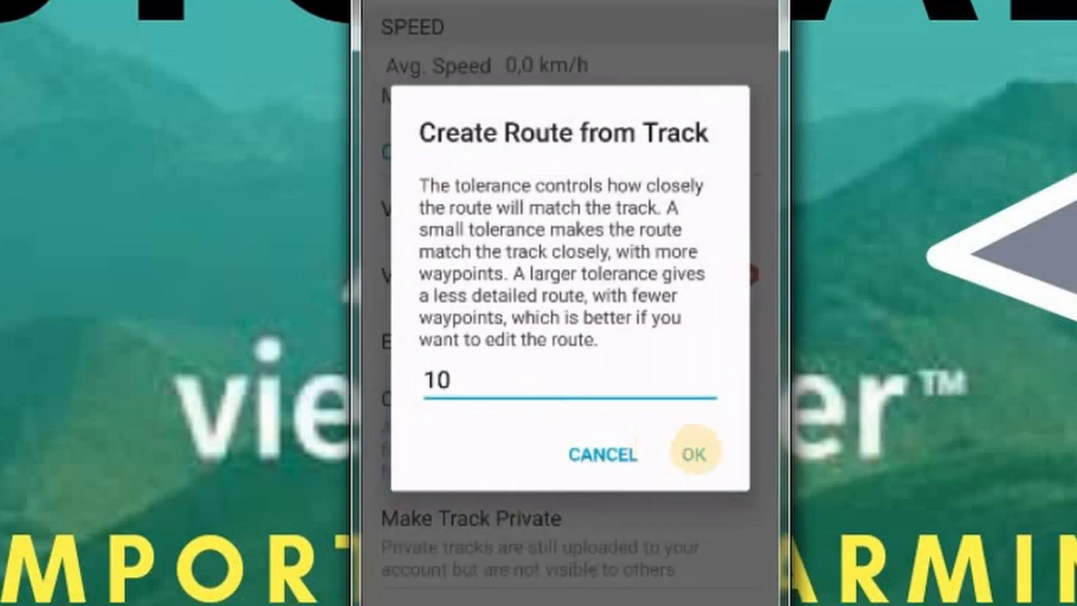
{"action": "left_click", "coordinate": [696, 449]}
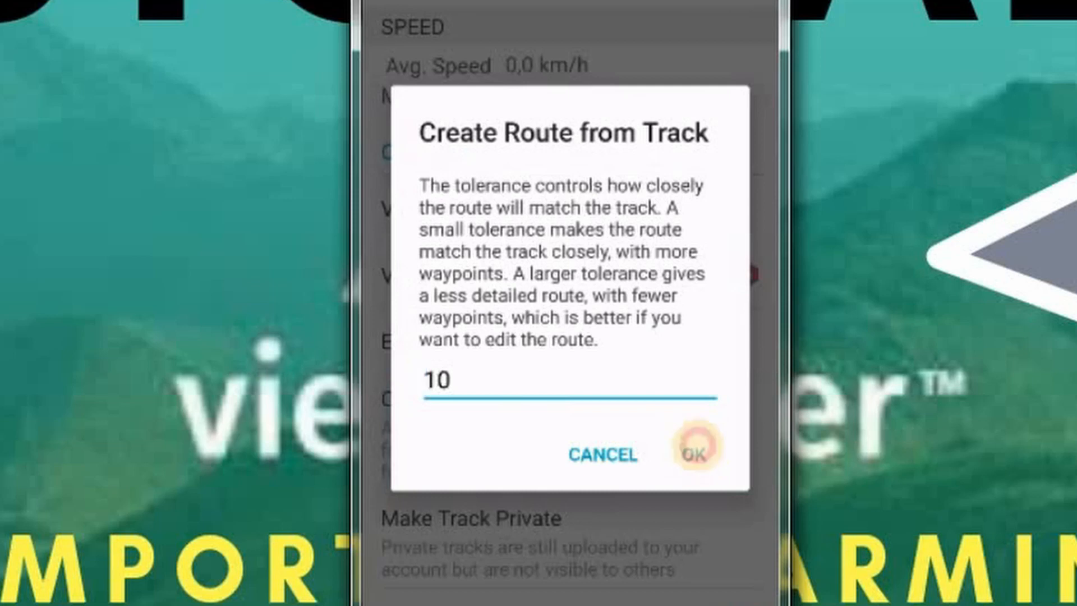
{"action": "left_click", "coordinate": [697, 446]}
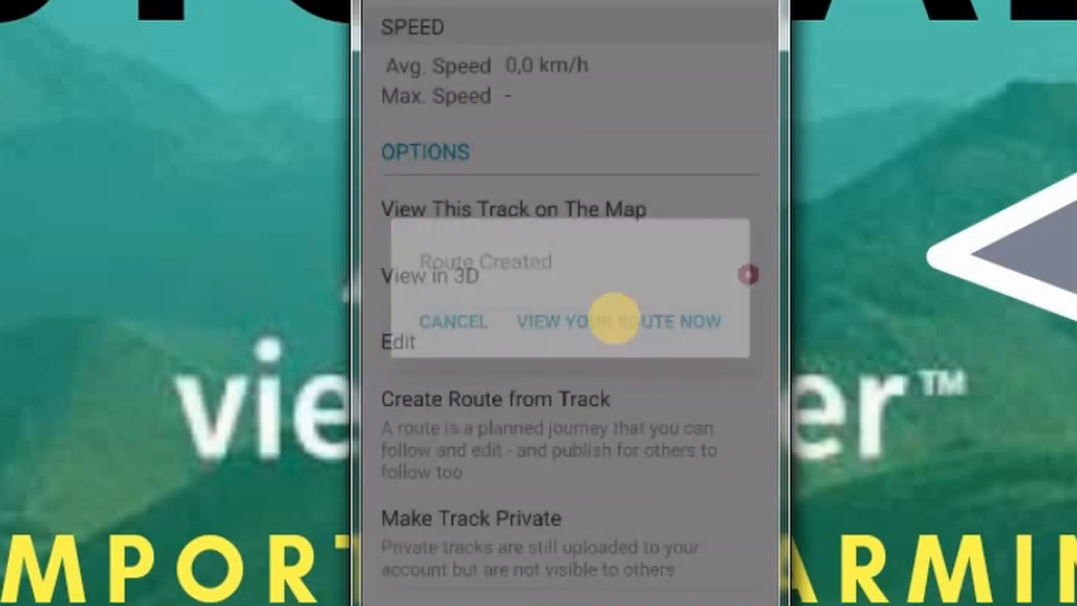
{"action": "left_click", "coordinate": [621, 320]}
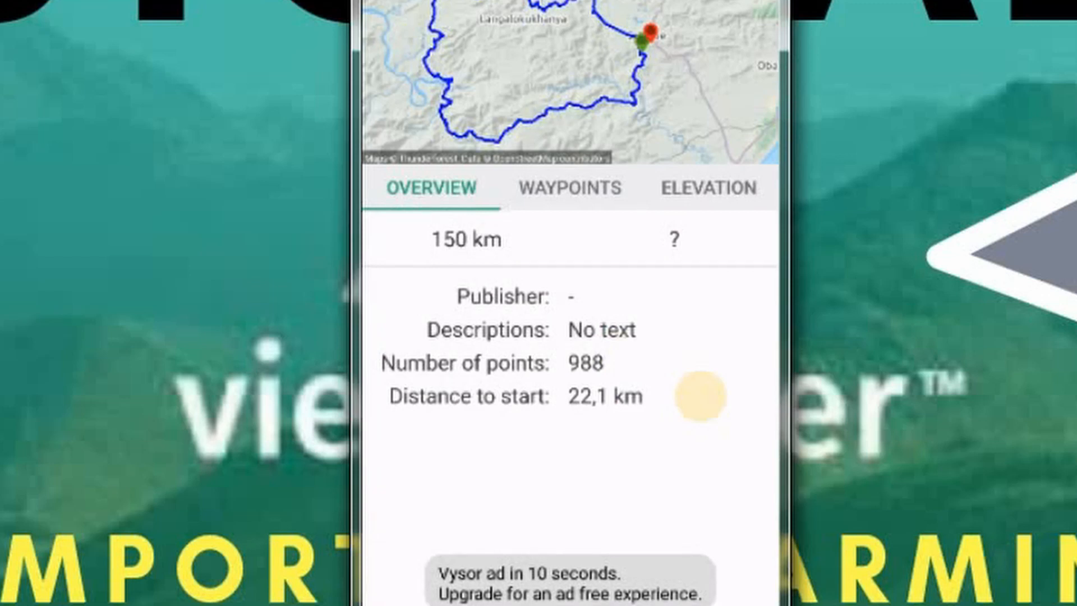
Check the route's two waypoints and elevation profile, then show its overflow actions.
{"action": "left_click", "coordinate": [570, 187]}
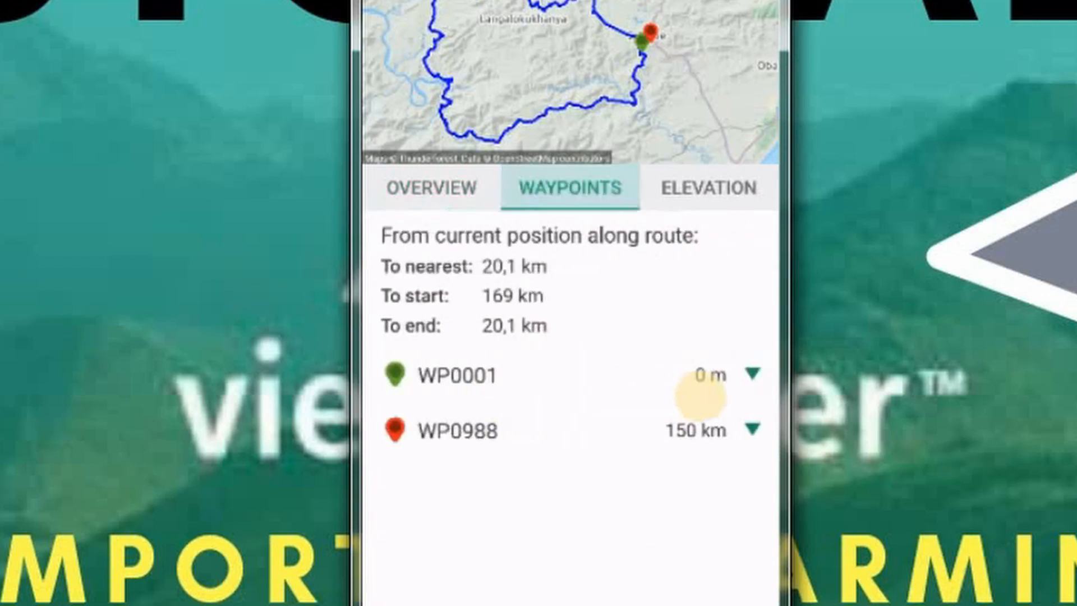
{"action": "left_click", "coordinate": [709, 187]}
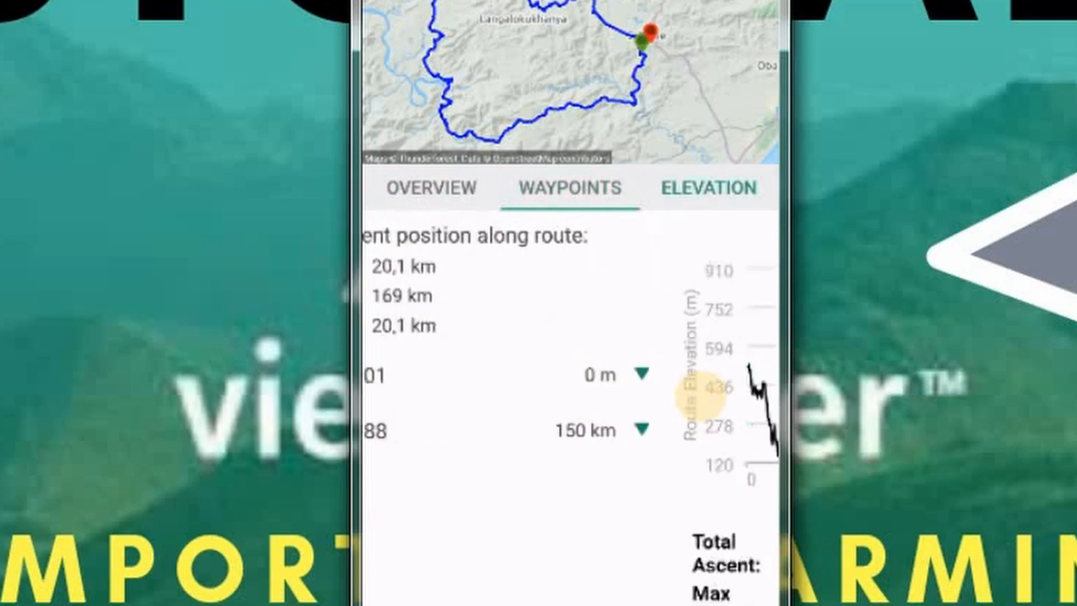
{"action": "left_click", "coordinate": [707, 187]}
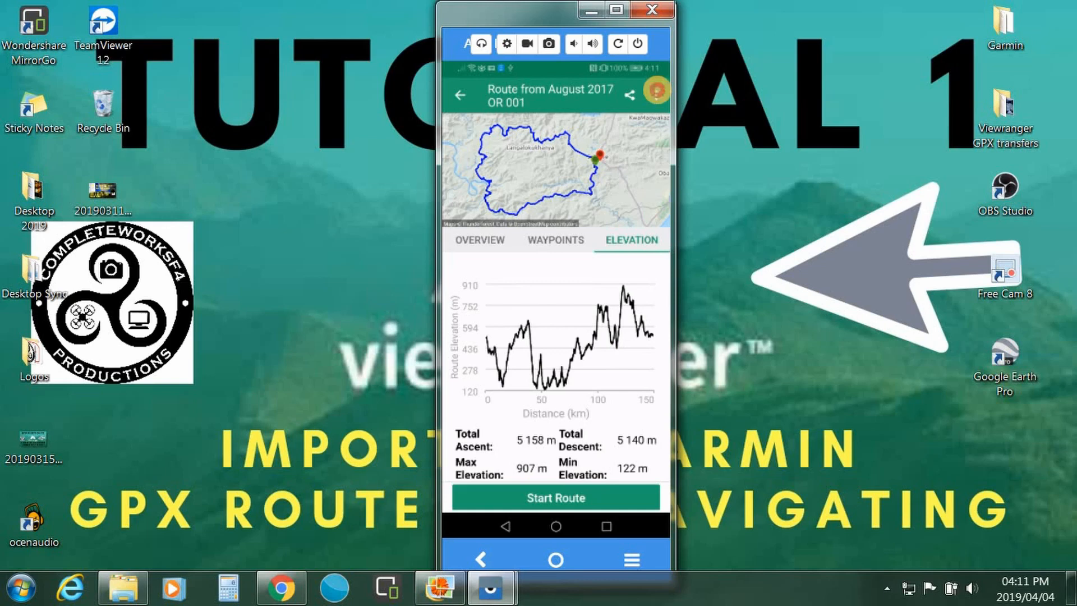
{"action": "left_click", "coordinate": [654, 94]}
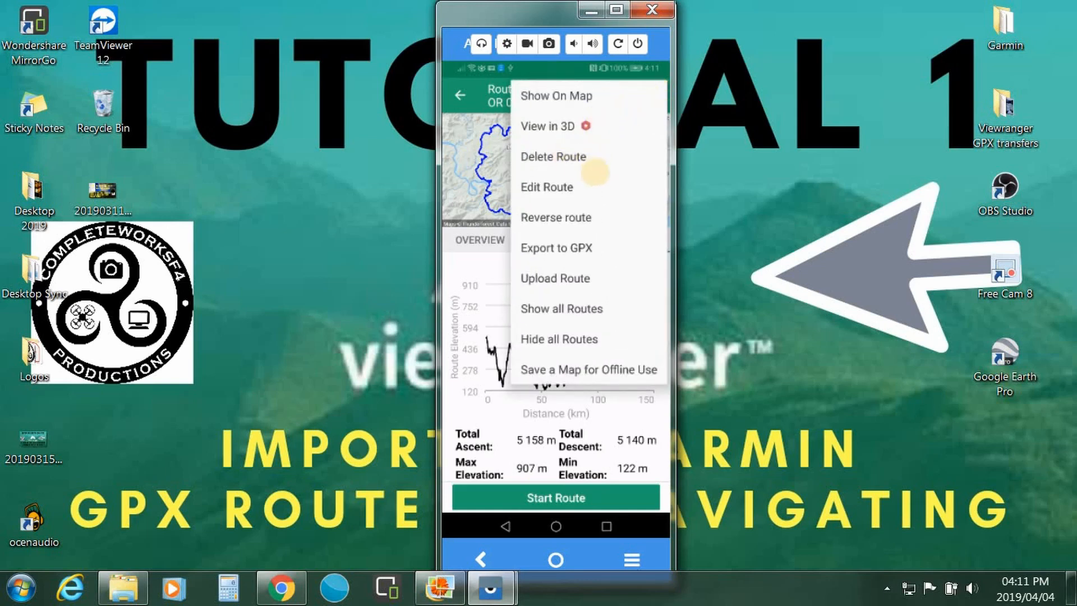
{"action": "mouse_move", "coordinate": [589, 217]}
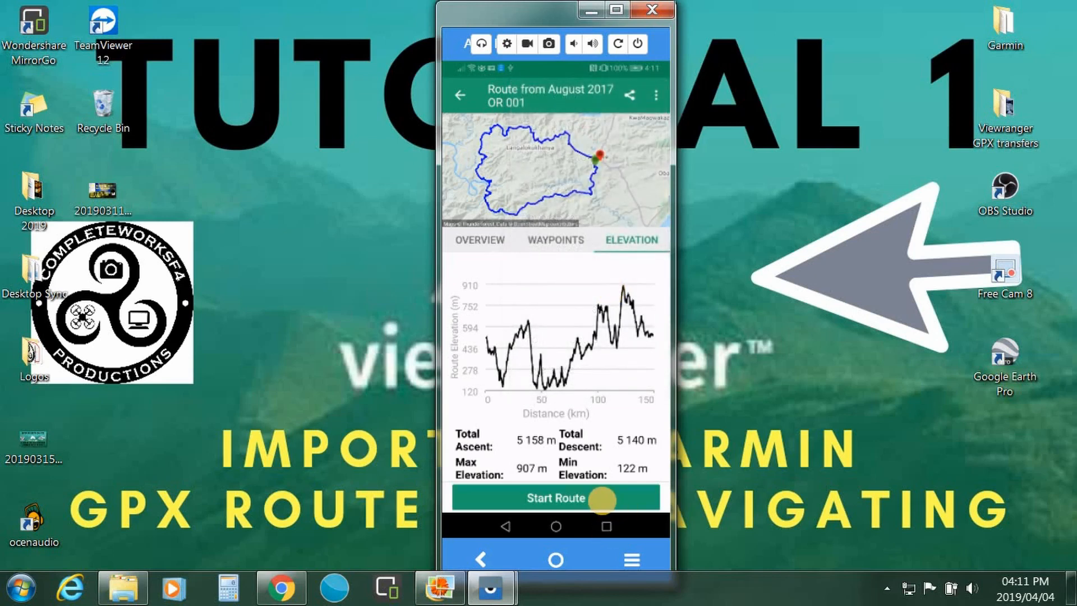
Start navigating the route and switch to the Trip 1 statistics screen.
{"action": "left_click", "coordinate": [555, 498]}
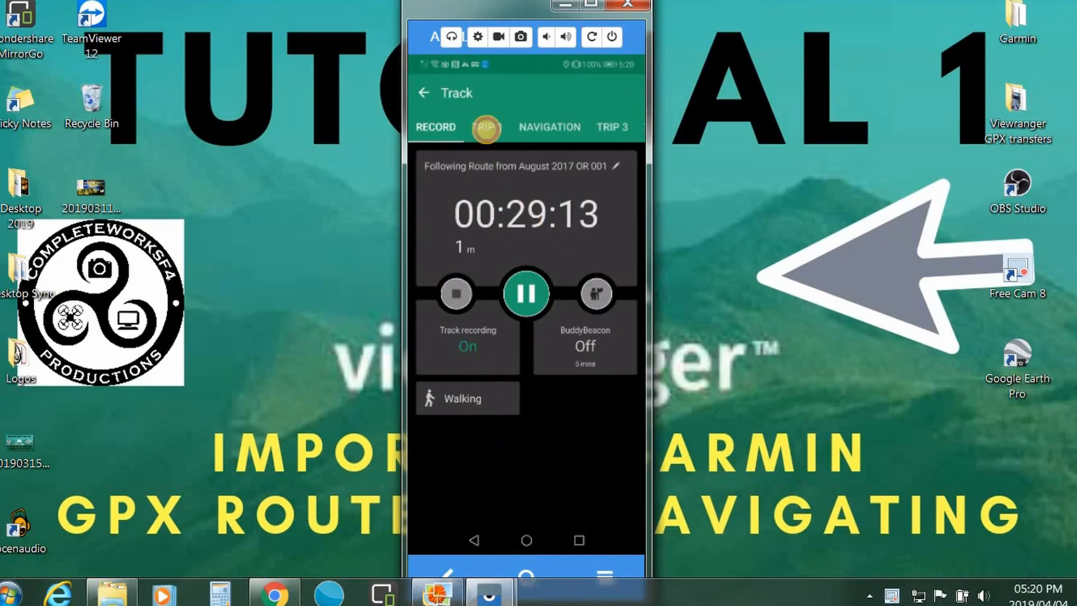
{"action": "left_click", "coordinate": [486, 127]}
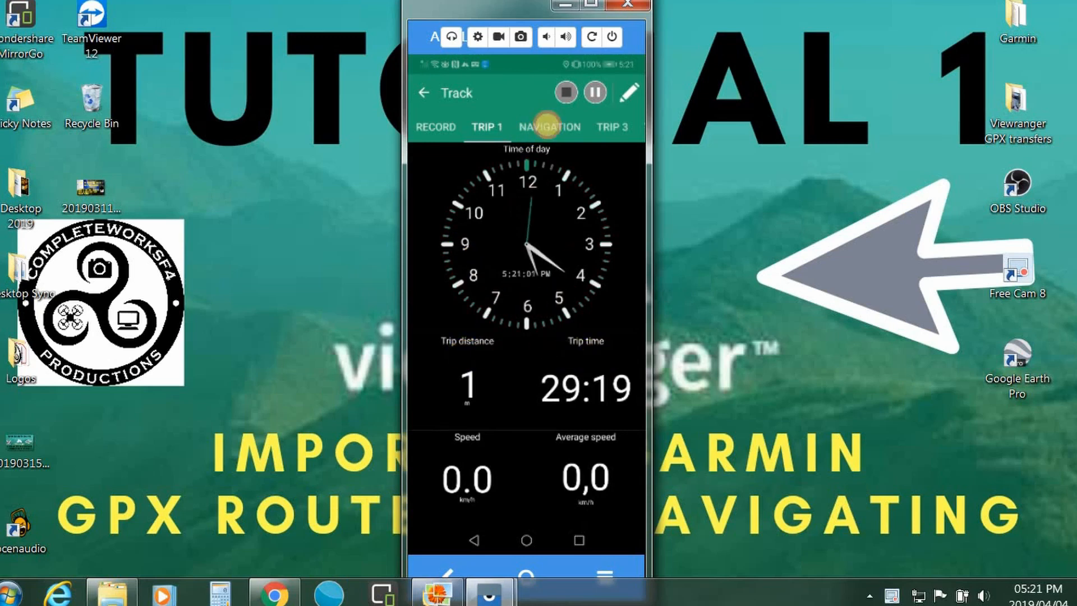
View the Navigation screen, then move on to the Trip 4 screen.
{"action": "left_click", "coordinate": [549, 127]}
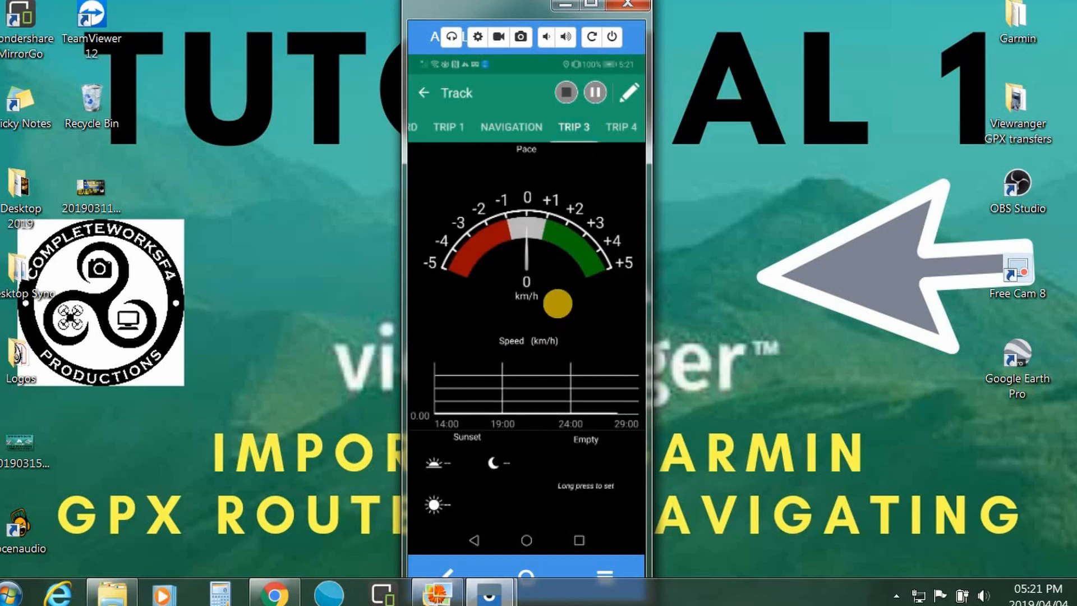
{"action": "left_click", "coordinate": [620, 126]}
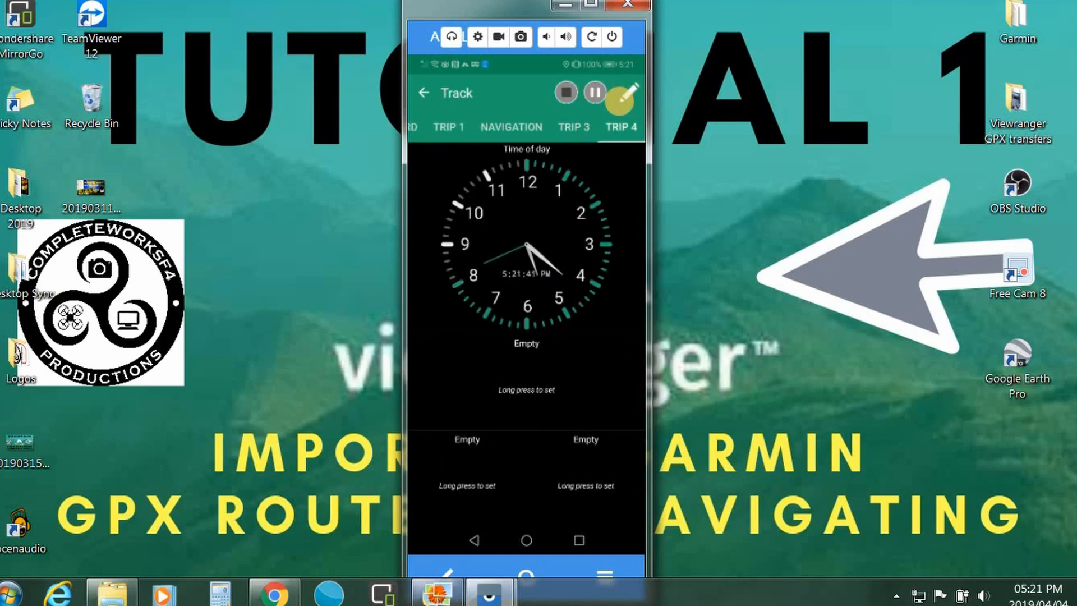